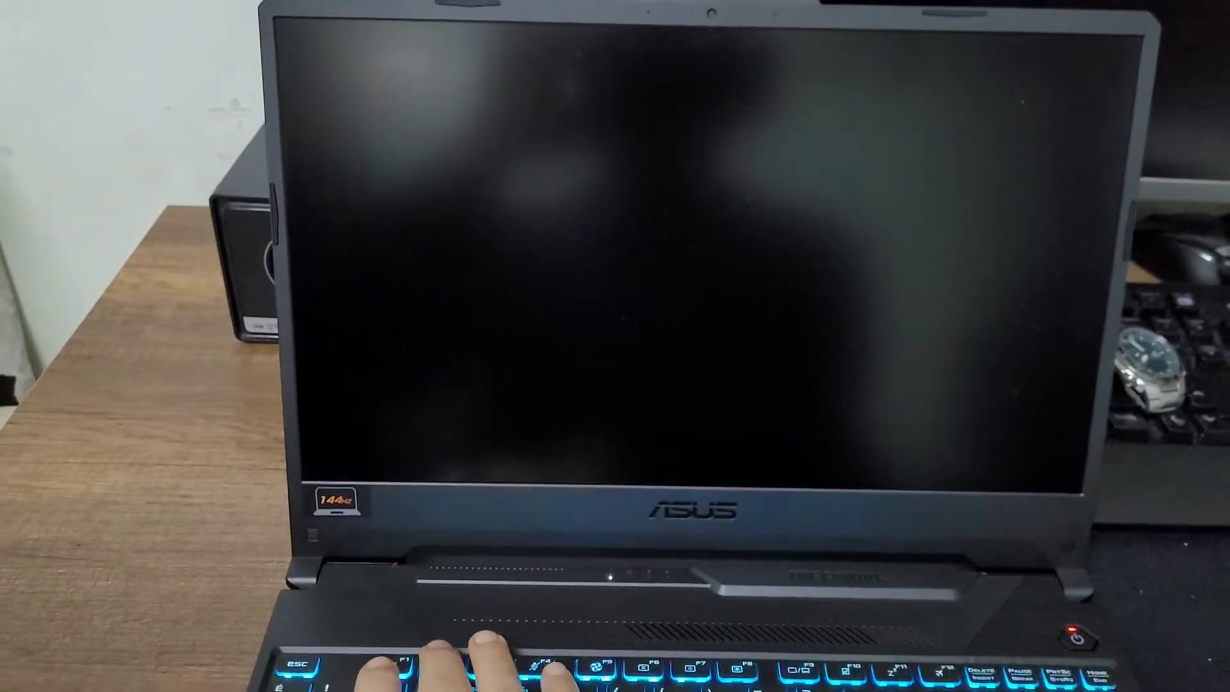
Power on the laptop and enter the ASUS BIOS Advanced Mode information page during startup
left_click(1080, 636)
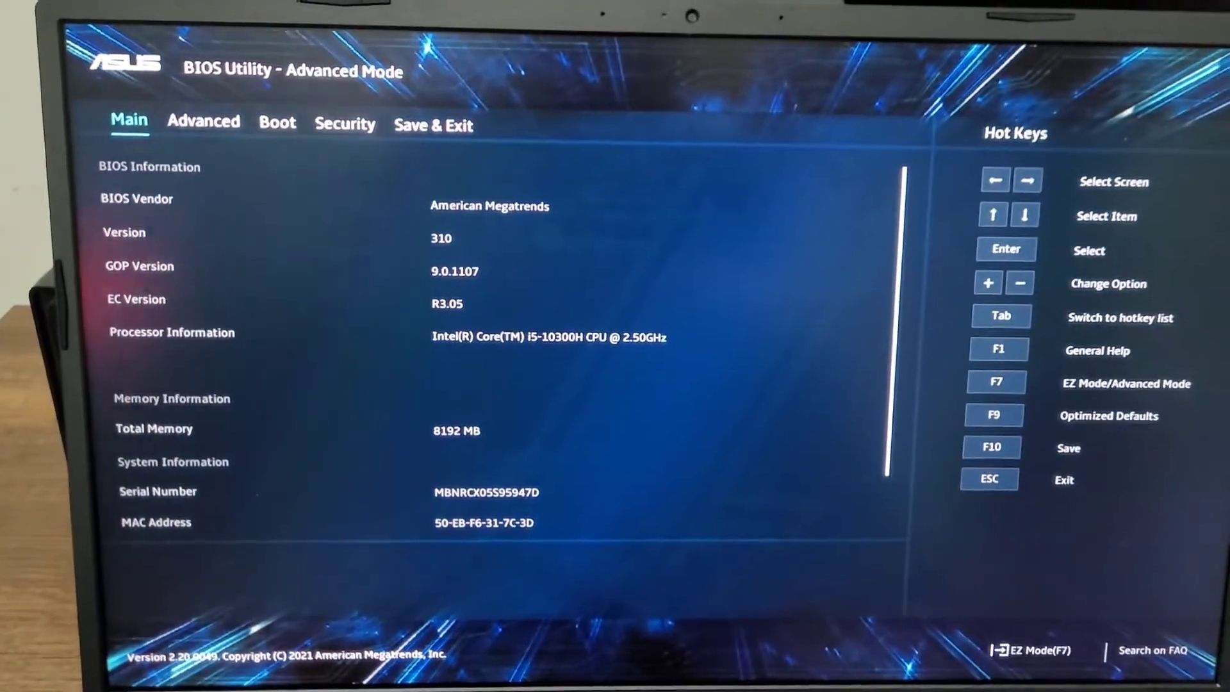
Switch from the Main page to the Advanced tab listing Hyper-Threading, Virtualization and VT-d
left_click(276, 123)
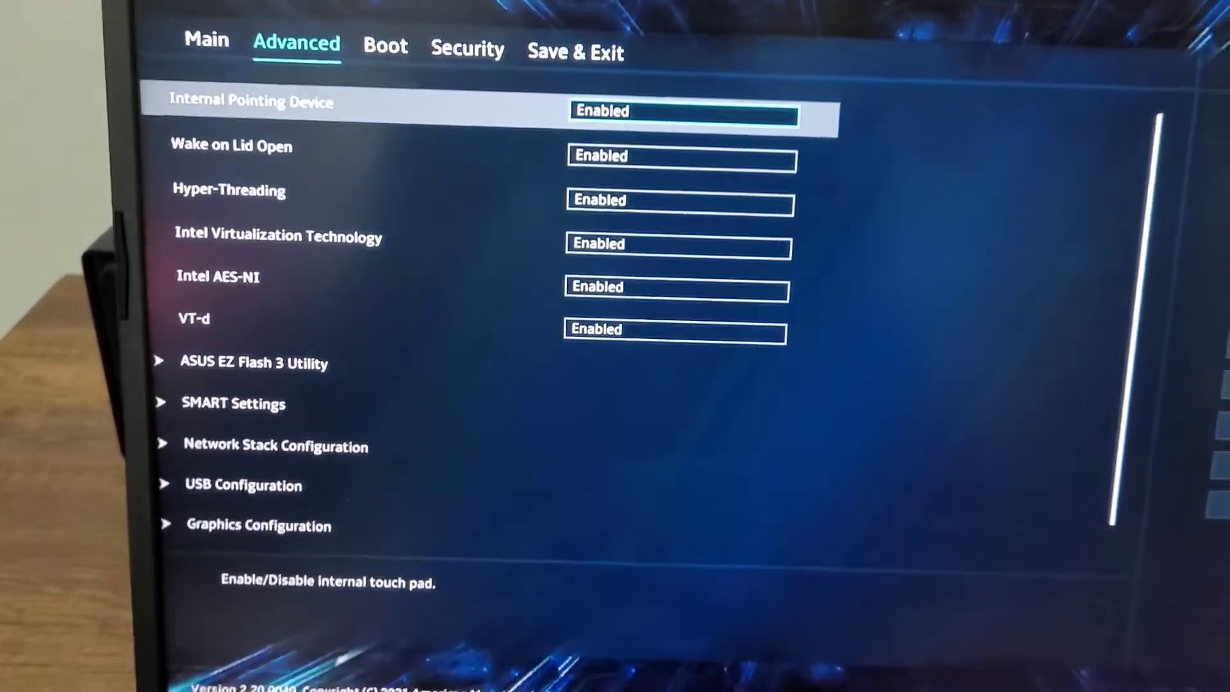
Move down to the VT-d setting and confirm it remains Enabled
key("down")
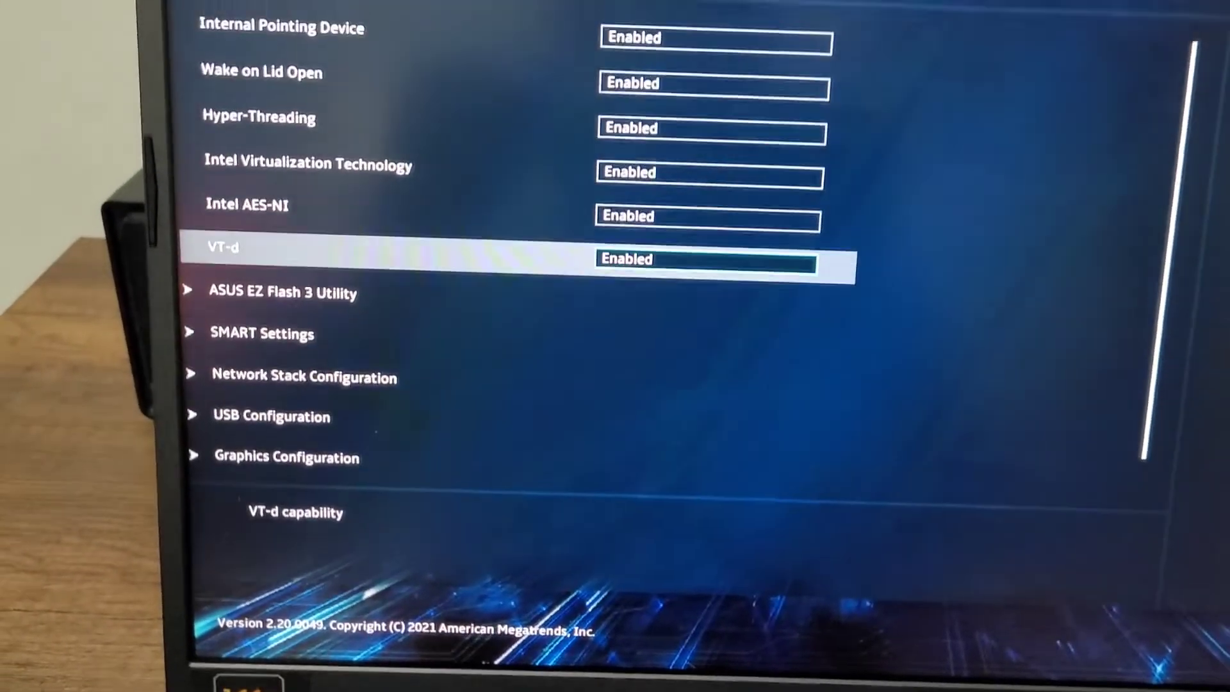